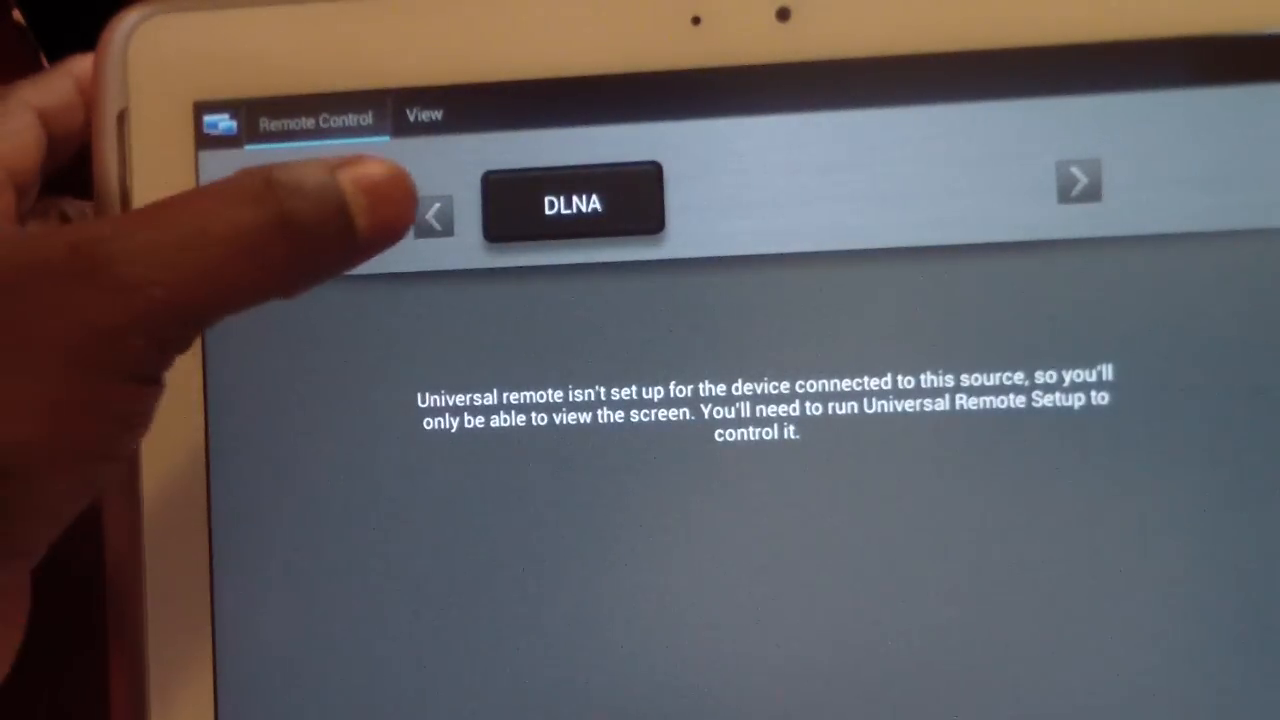
Step: Switch Smart View to the View tab showing HDMI2, PC and DLNA sources
click(434, 215)
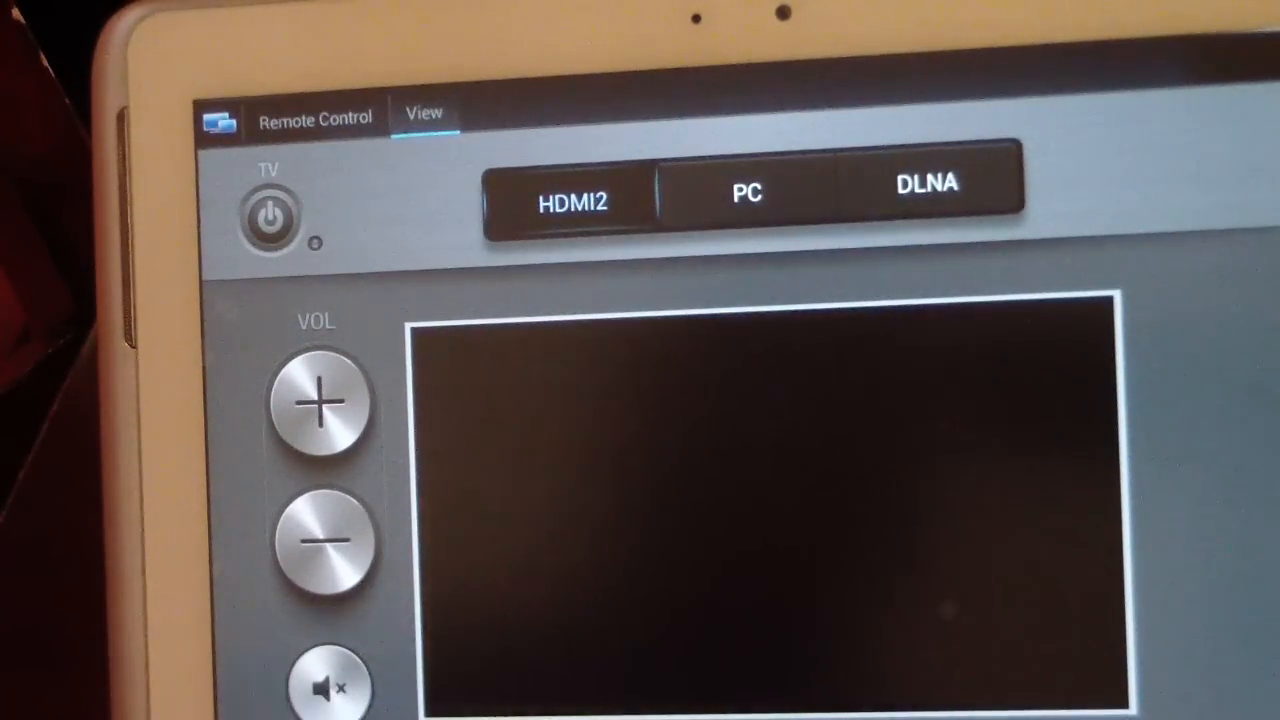
Step: Select HDMI2 as the source to stream ESPN First Take into the preview
click(322, 405)
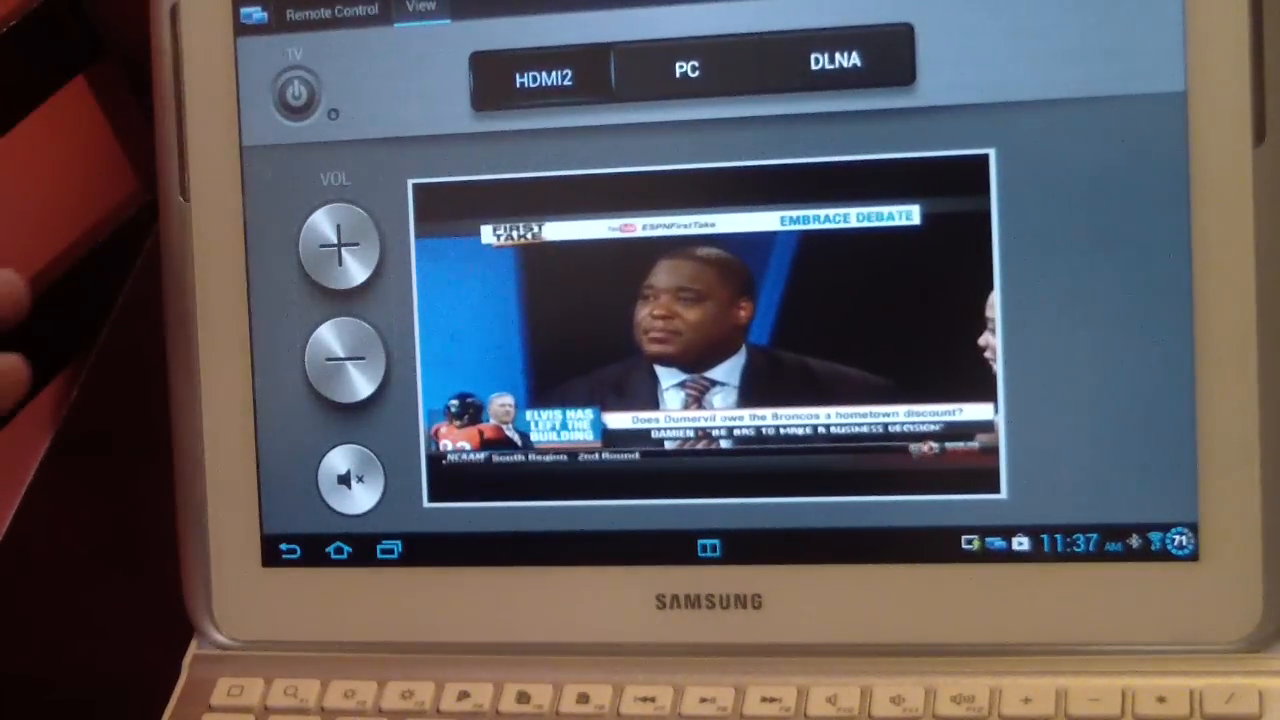
click(350, 480)
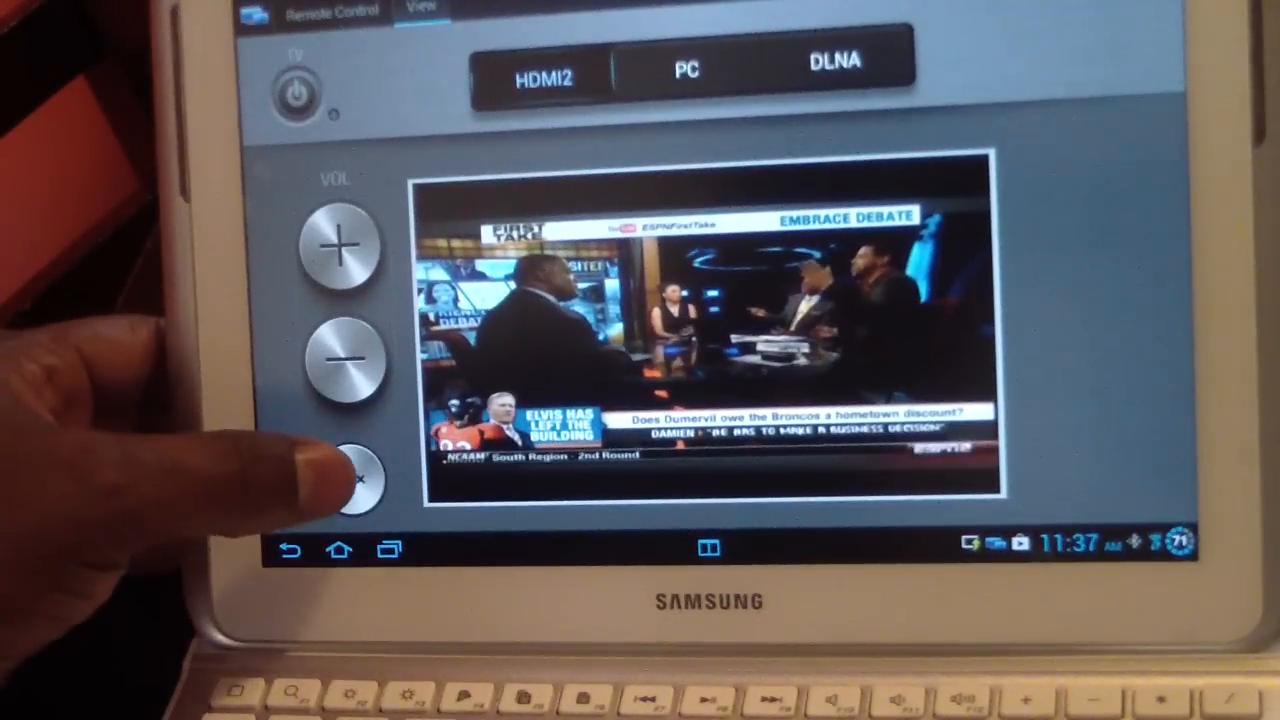
click(350, 480)
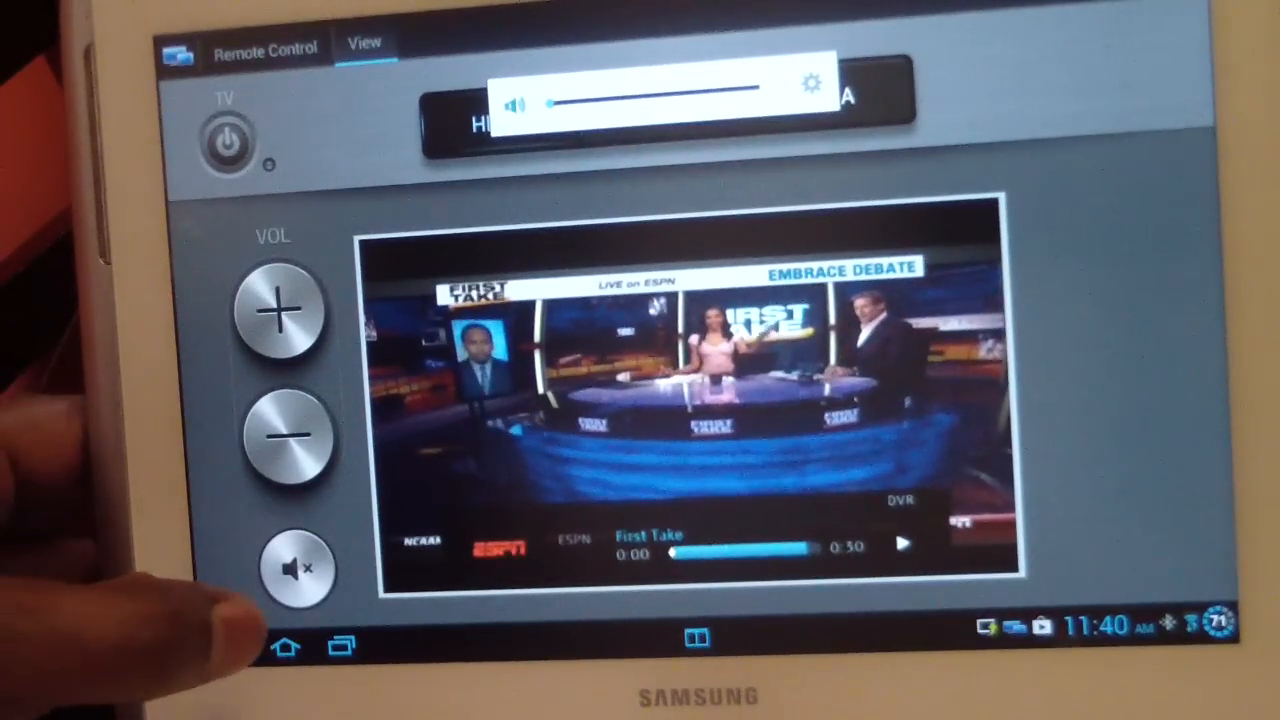
Step: Lower the volume twice to minimum and mute the TV sound
click(295, 570)
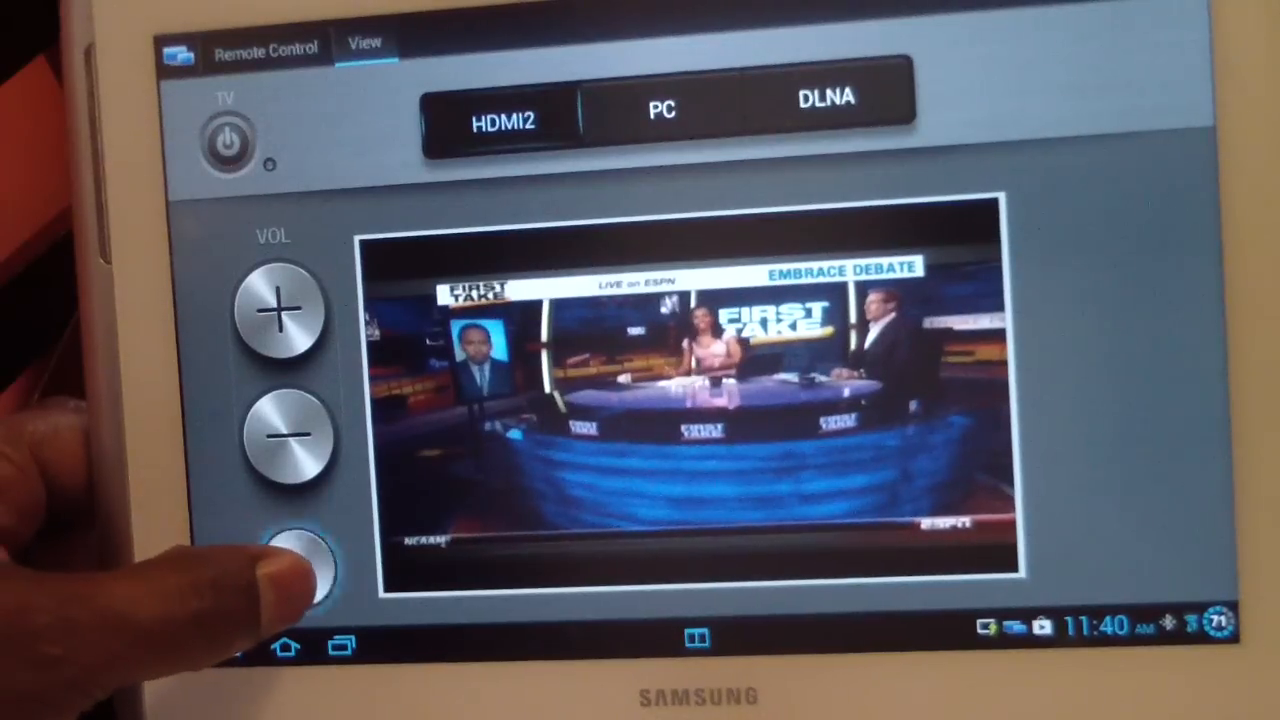
click(295, 570)
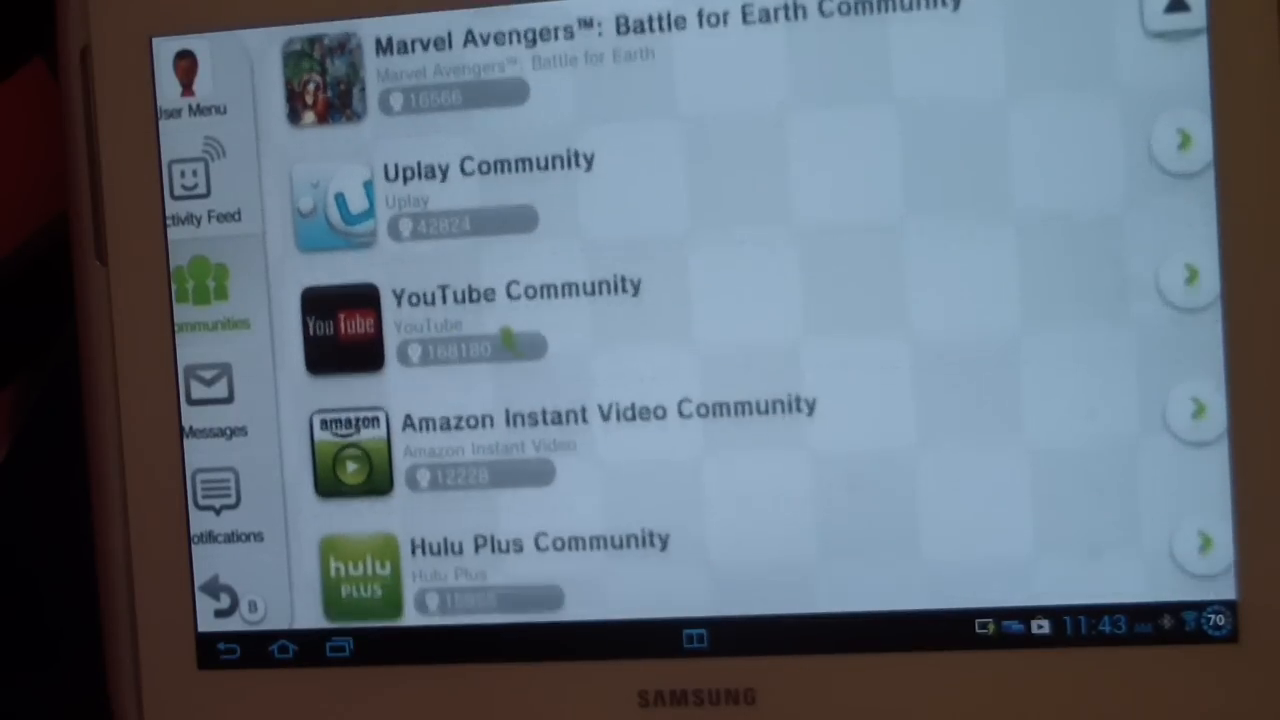
Step: Scroll the Miiverse communities list down to YouTube Community
scroll(down, 3)
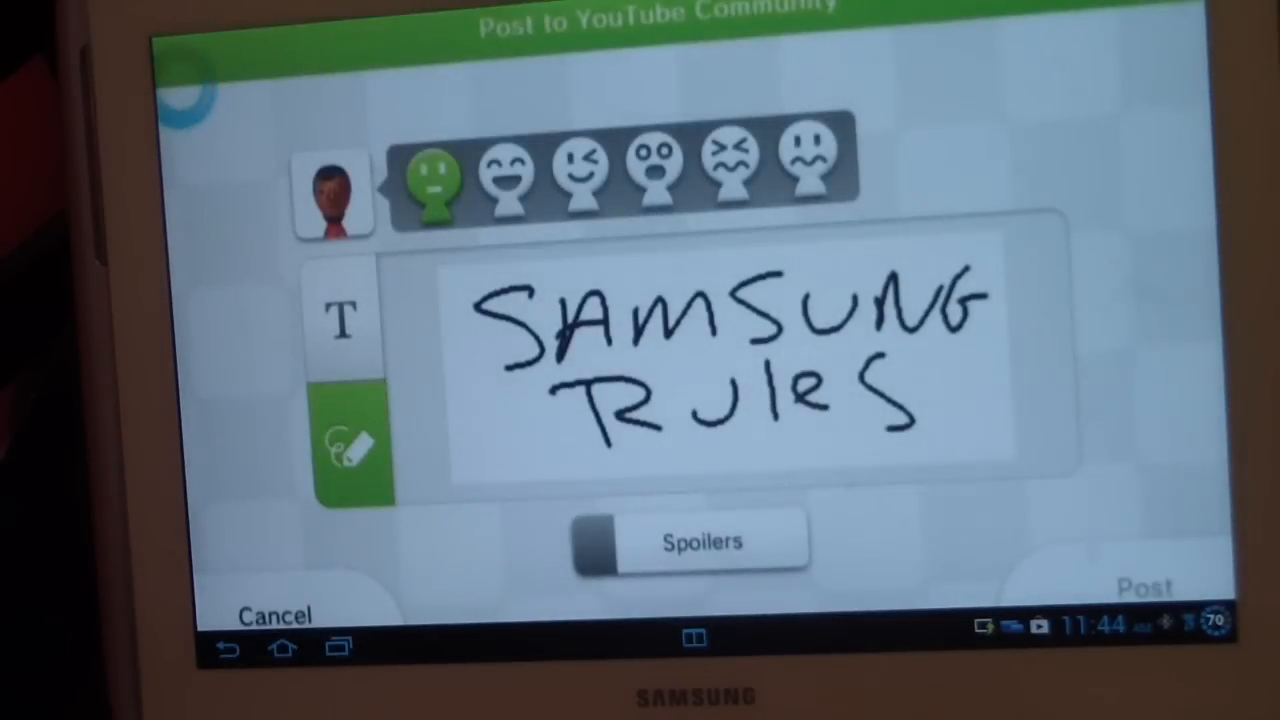
Step: Post the handwritten 'SAMSUNG Rules' message with a smiling mood to YouTube Community
click(1142, 586)
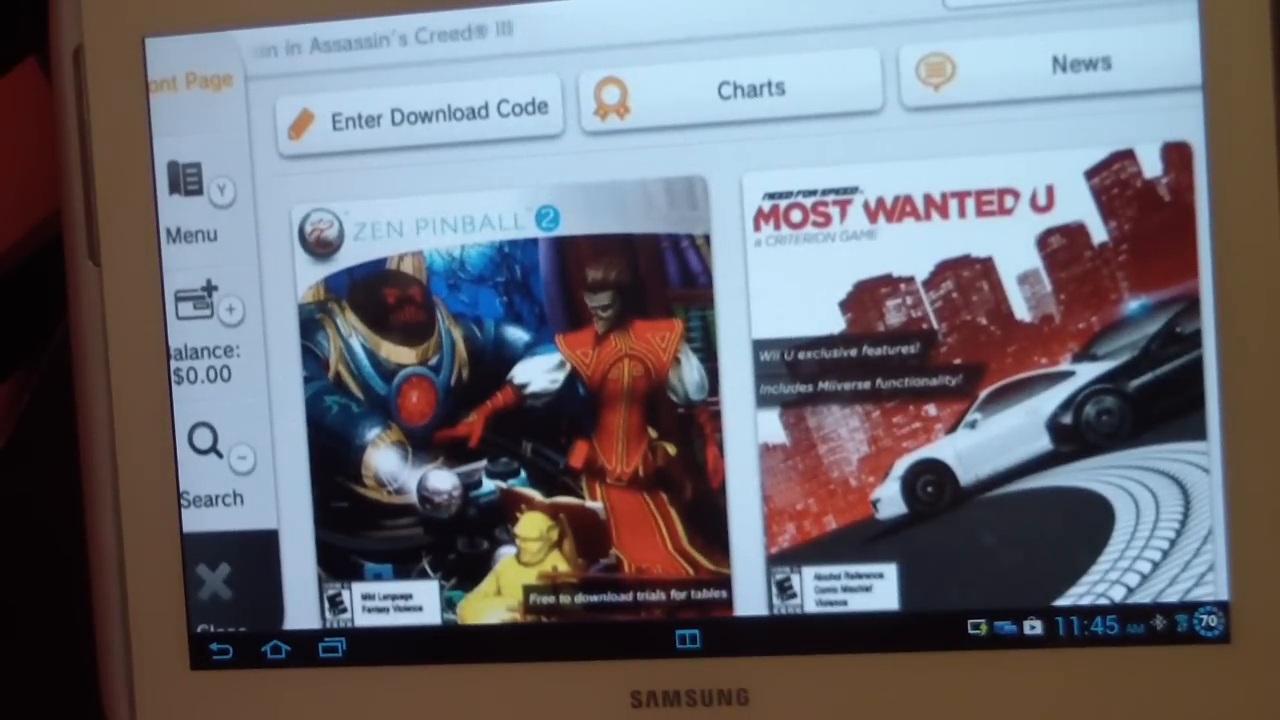
Step: Scroll the eShop front page and open the Punch-Out!! Featuring Mr. Dream listing
scroll(down, 3)
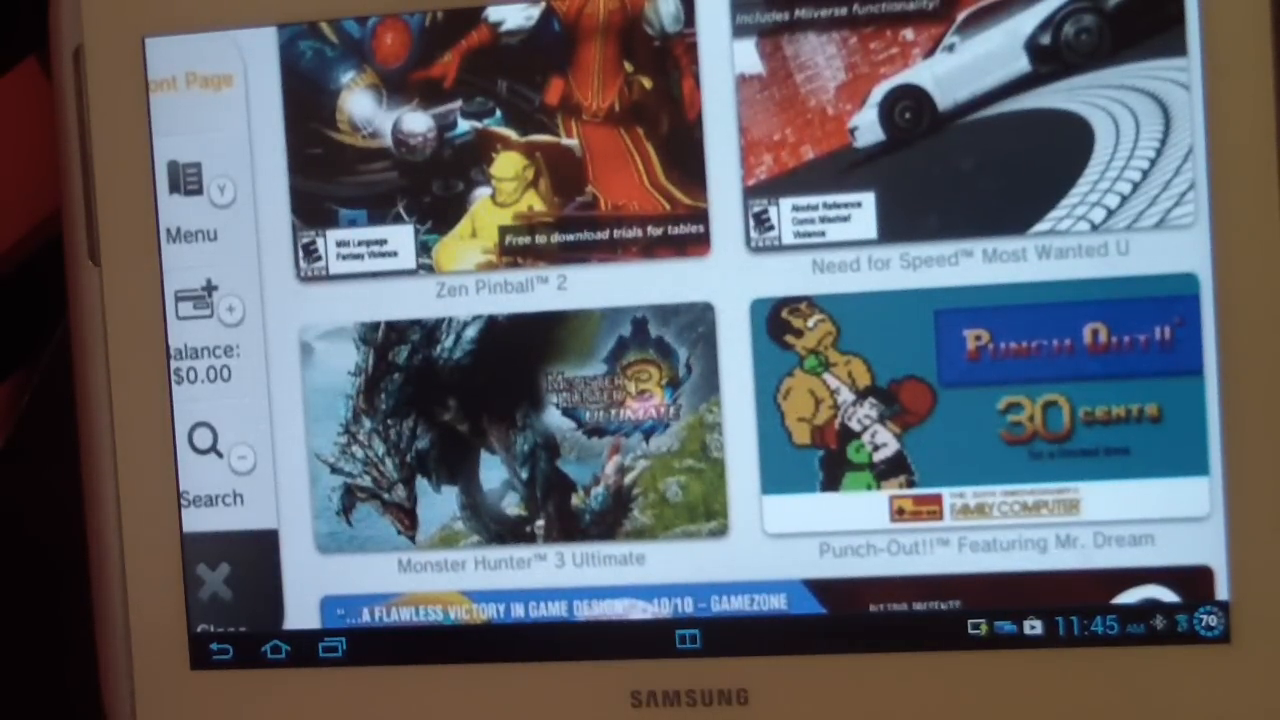
click(960, 430)
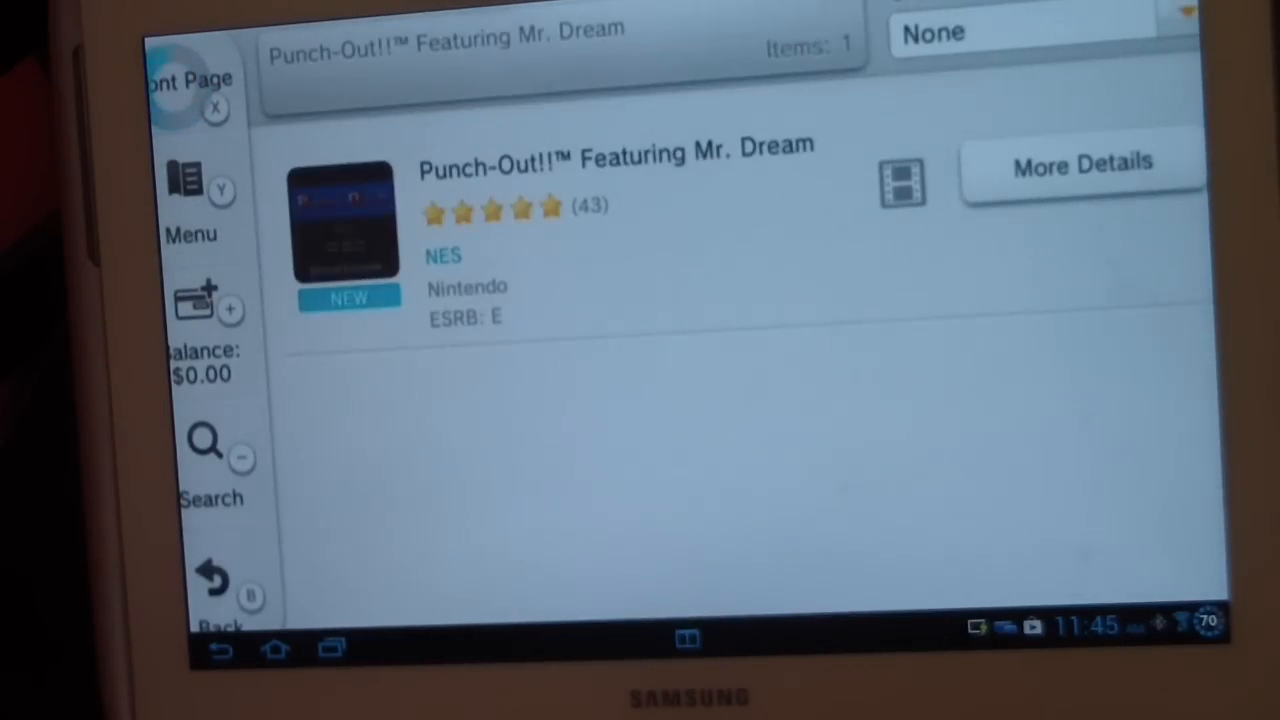